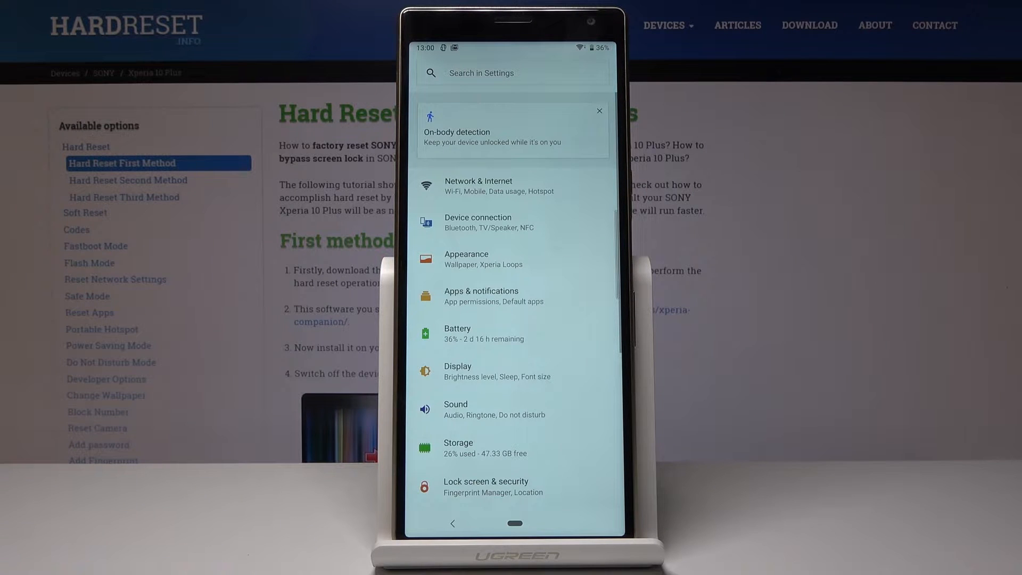
- Scroll the main Settings list down to reach System
scroll("down", 3)
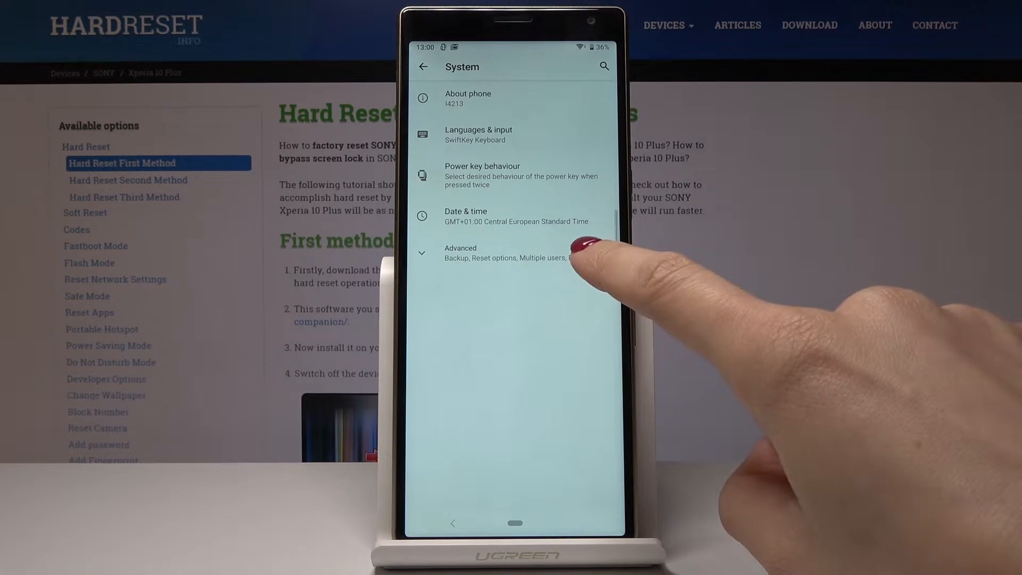
- Expand Advanced in System and go into Reset options
left_click(461, 253)
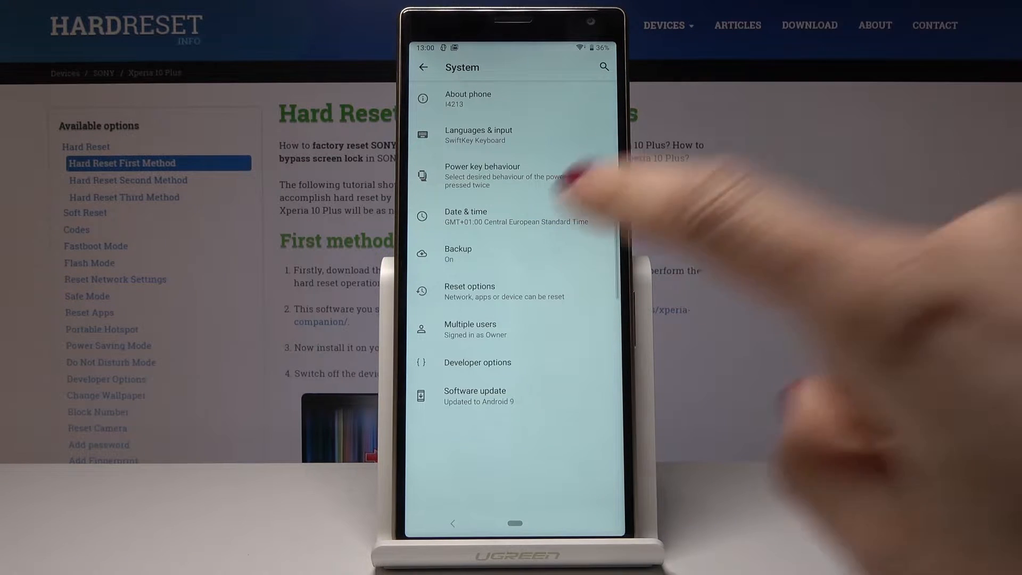
left_click(469, 291)
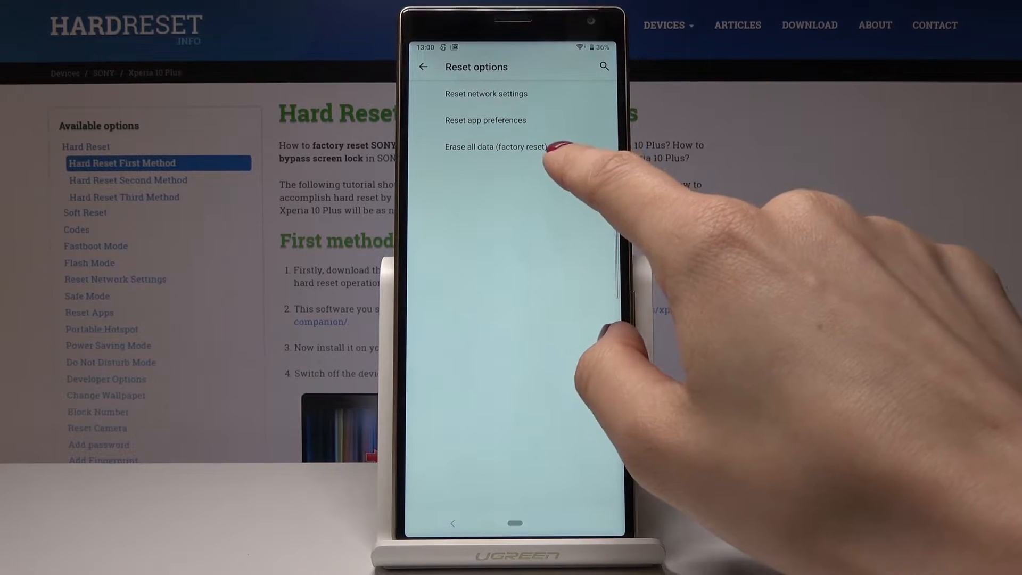
- Choose Erase all data (factory reset) to show the internal-storage erase warning
left_click(497, 145)
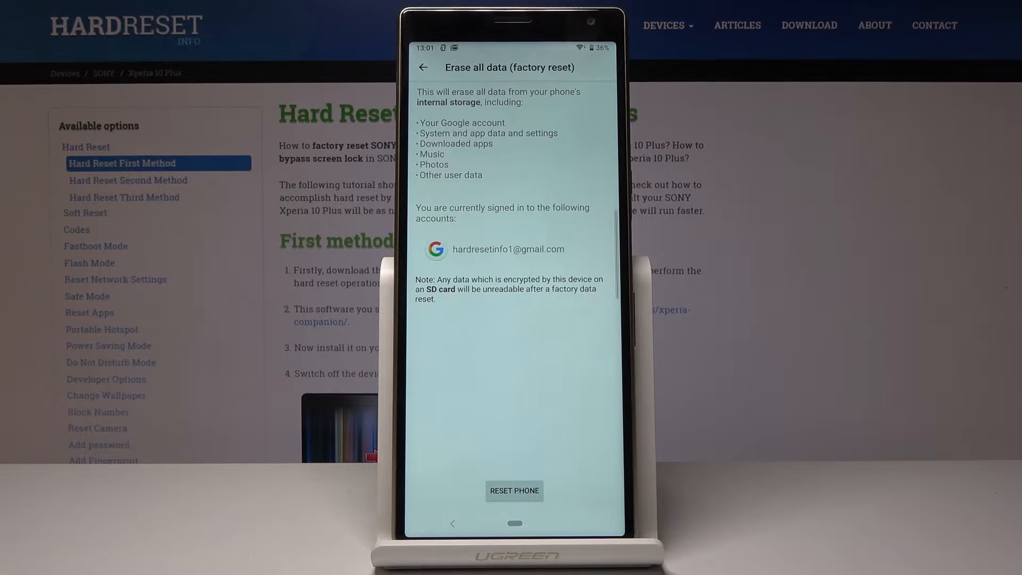
left_click(513, 491)
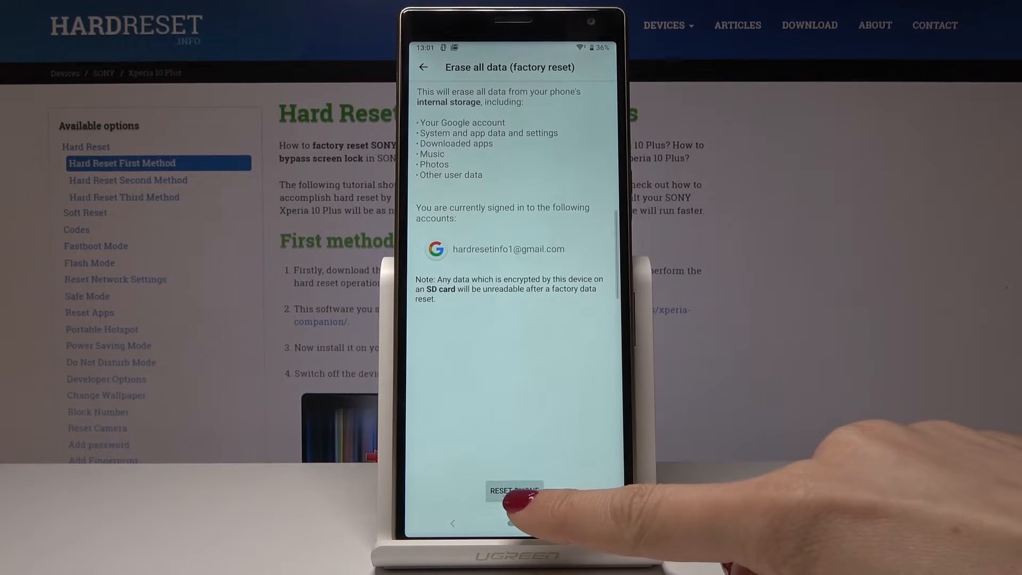
- Accept Reset phone and Erase everything so the phone restarts into factory reset
left_click(513, 491)
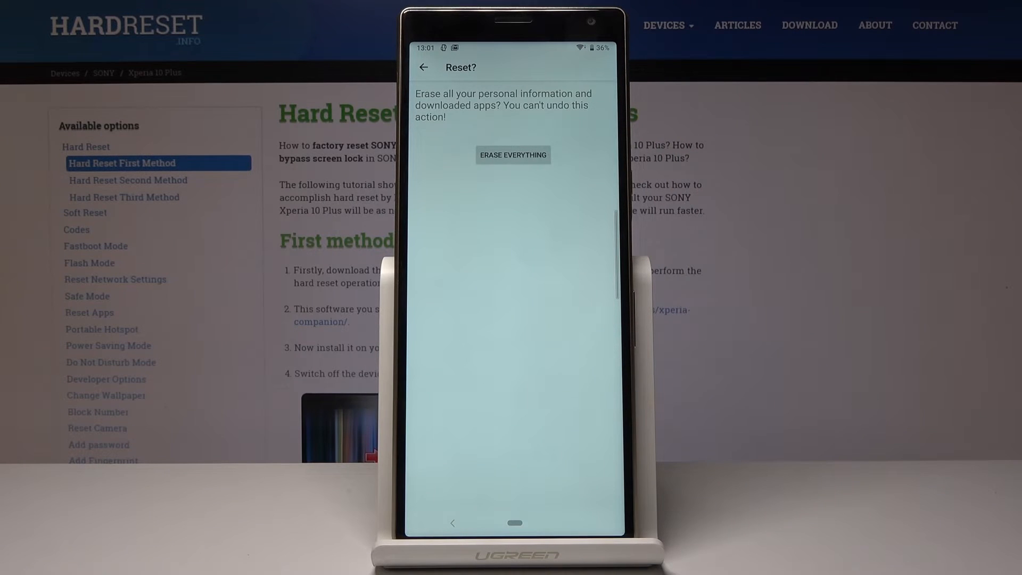
left_click(513, 155)
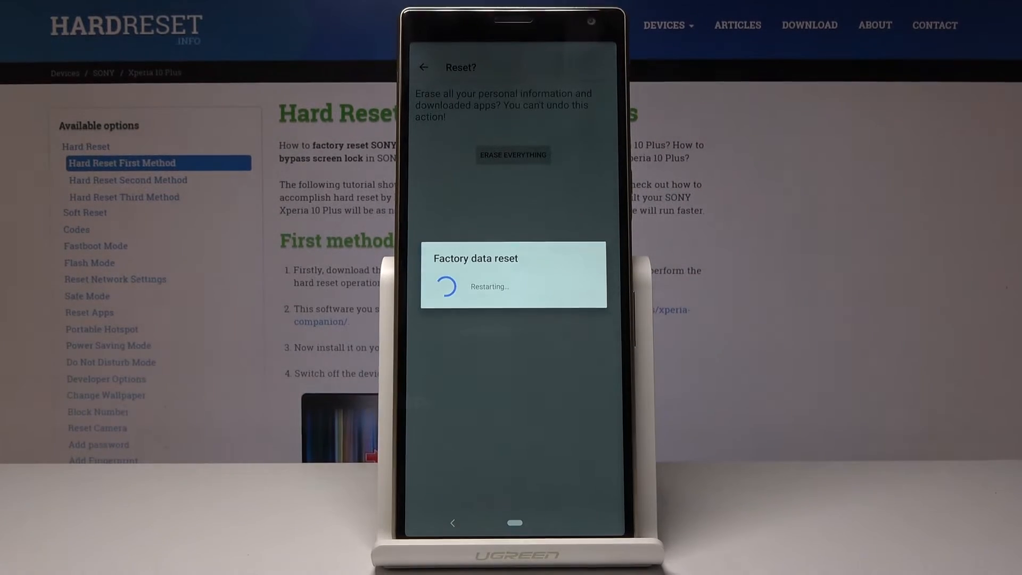